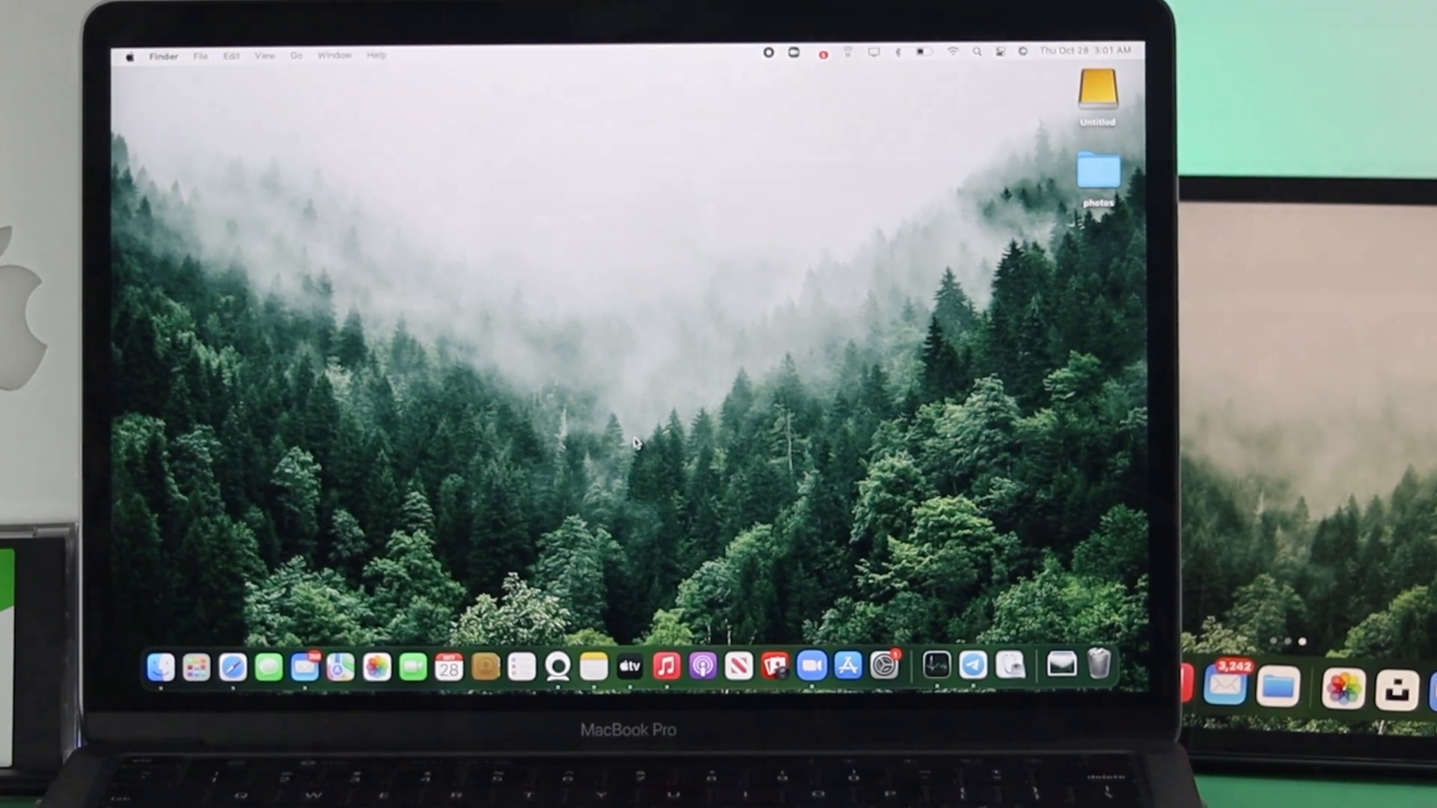
- Launch Disk Utility by searching 'Disk Utility' in Spotlight
left_click(977, 52)
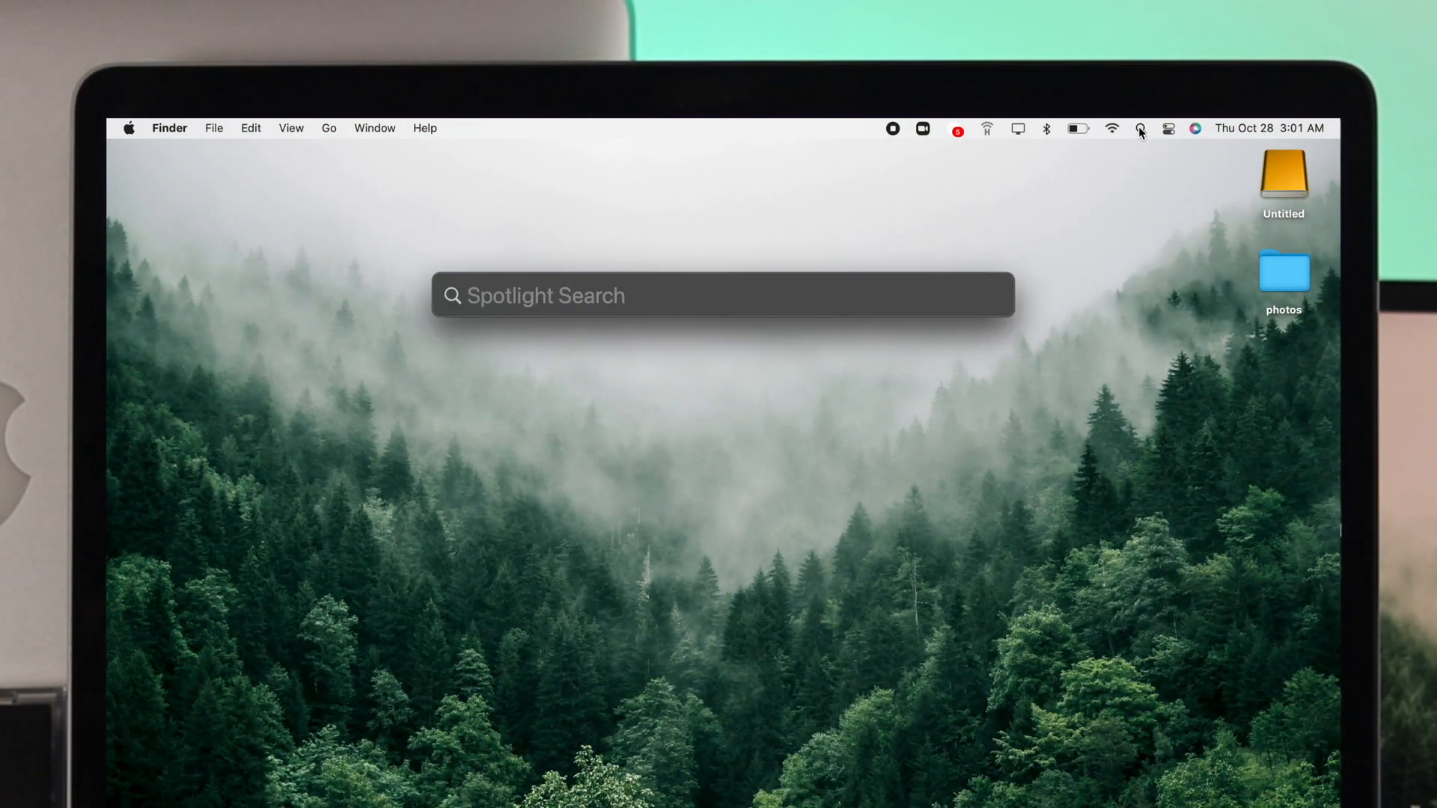
type("Disk Utility")
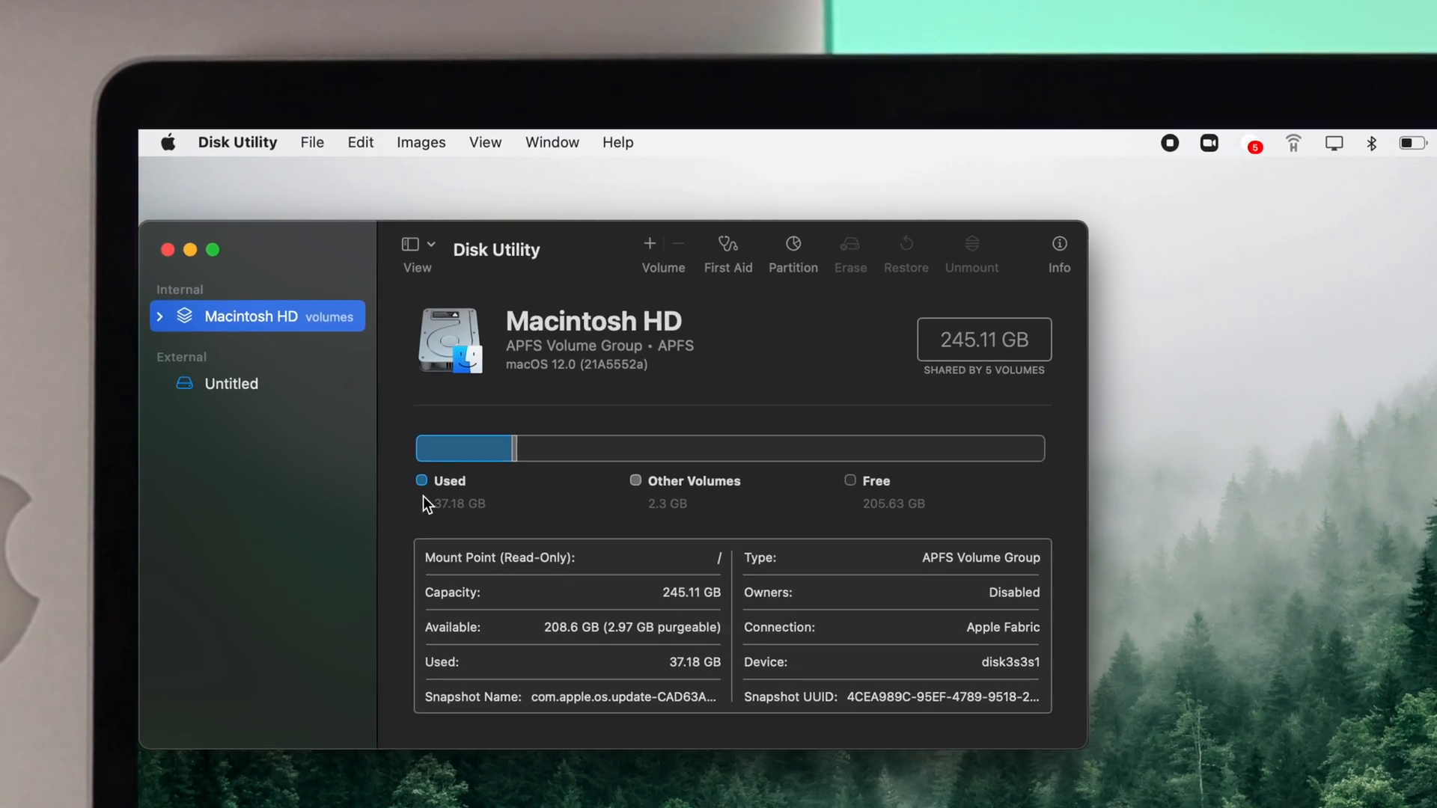
- Show all devices and select the 120.04 GB External USB3.0 Media disk
left_click(430, 248)
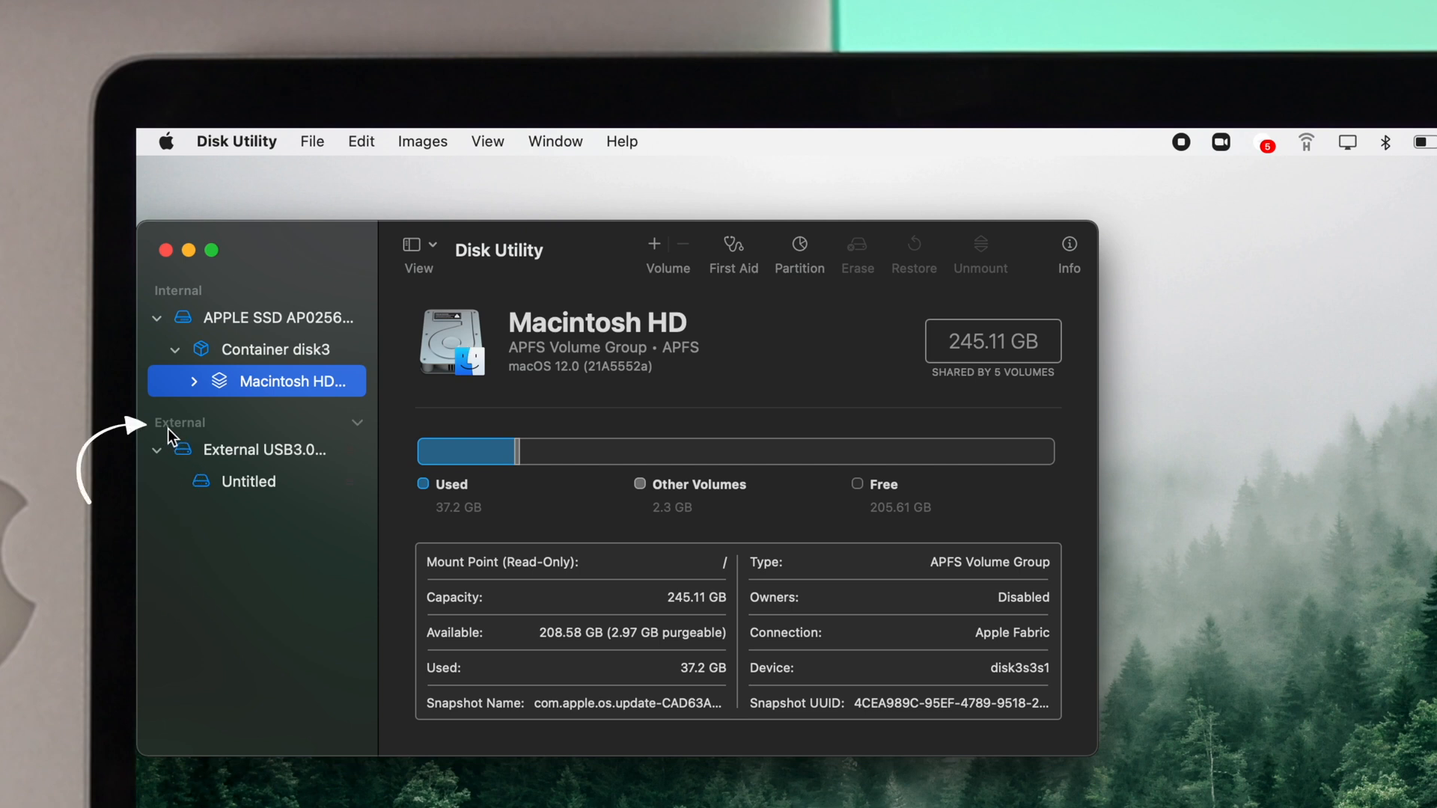
mouse_move(240, 451)
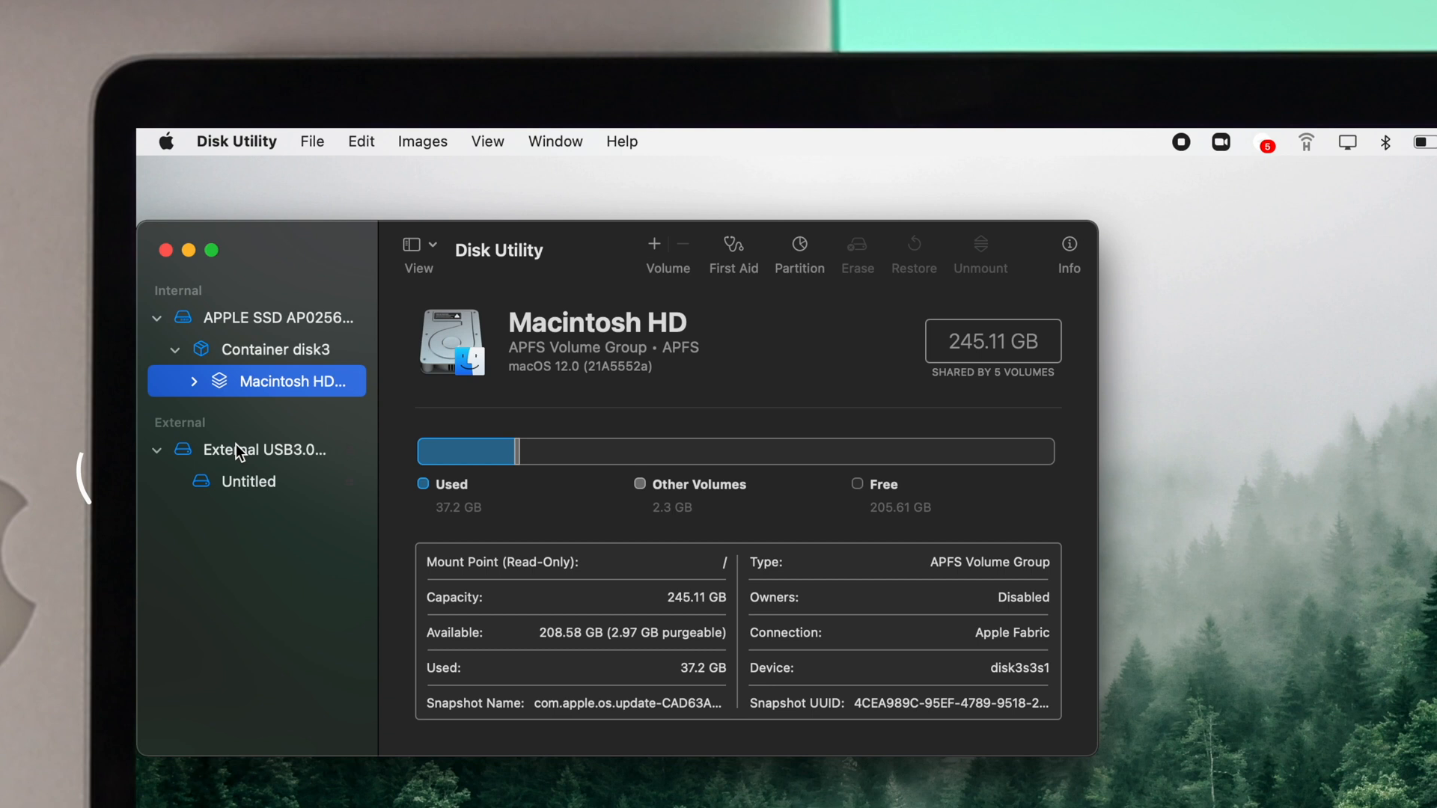
left_click(241, 450)
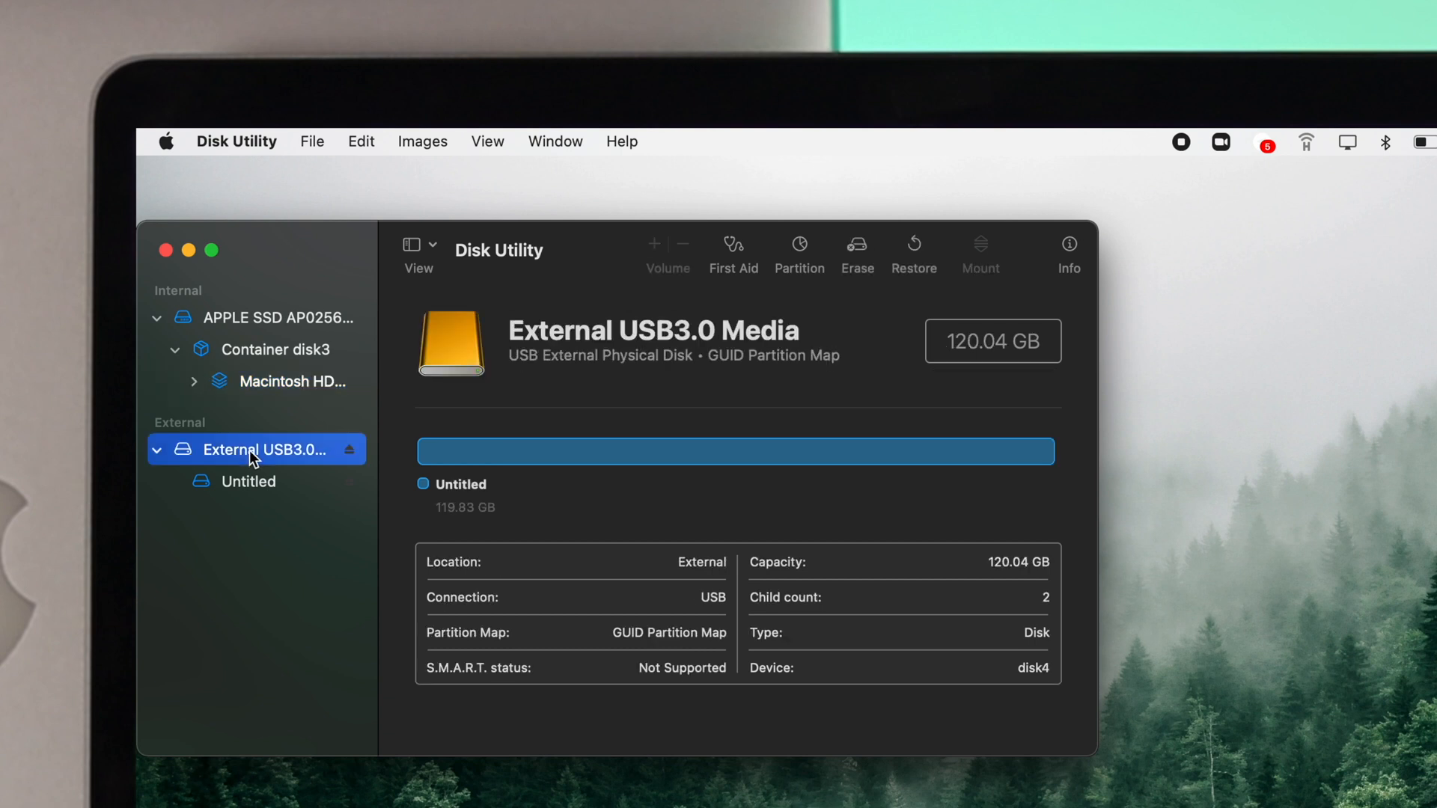
mouse_move(844, 266)
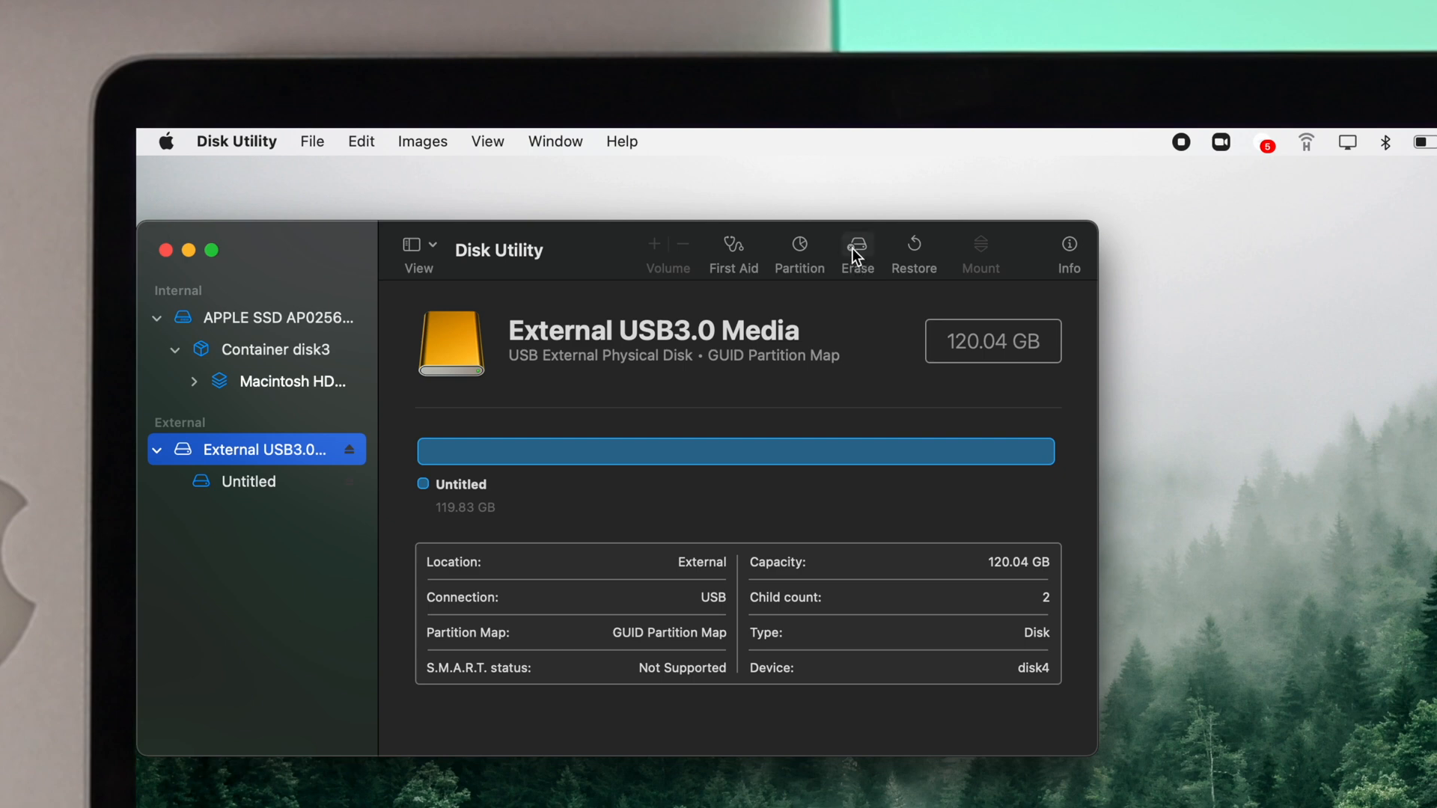
- Open the erase dialog for External USB3.0 Media and name the volume 'fix369'
left_click(857, 247)
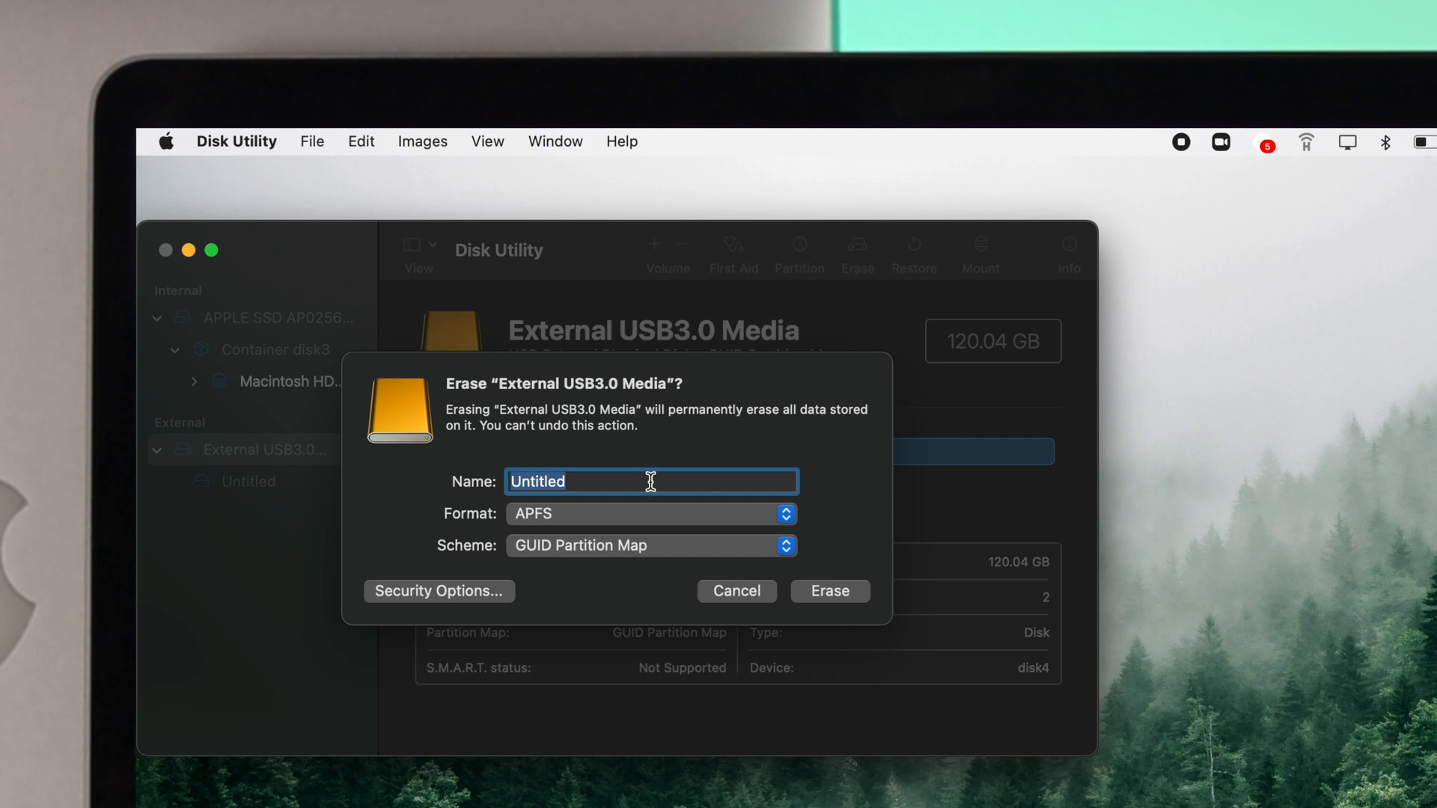
key("Delete")
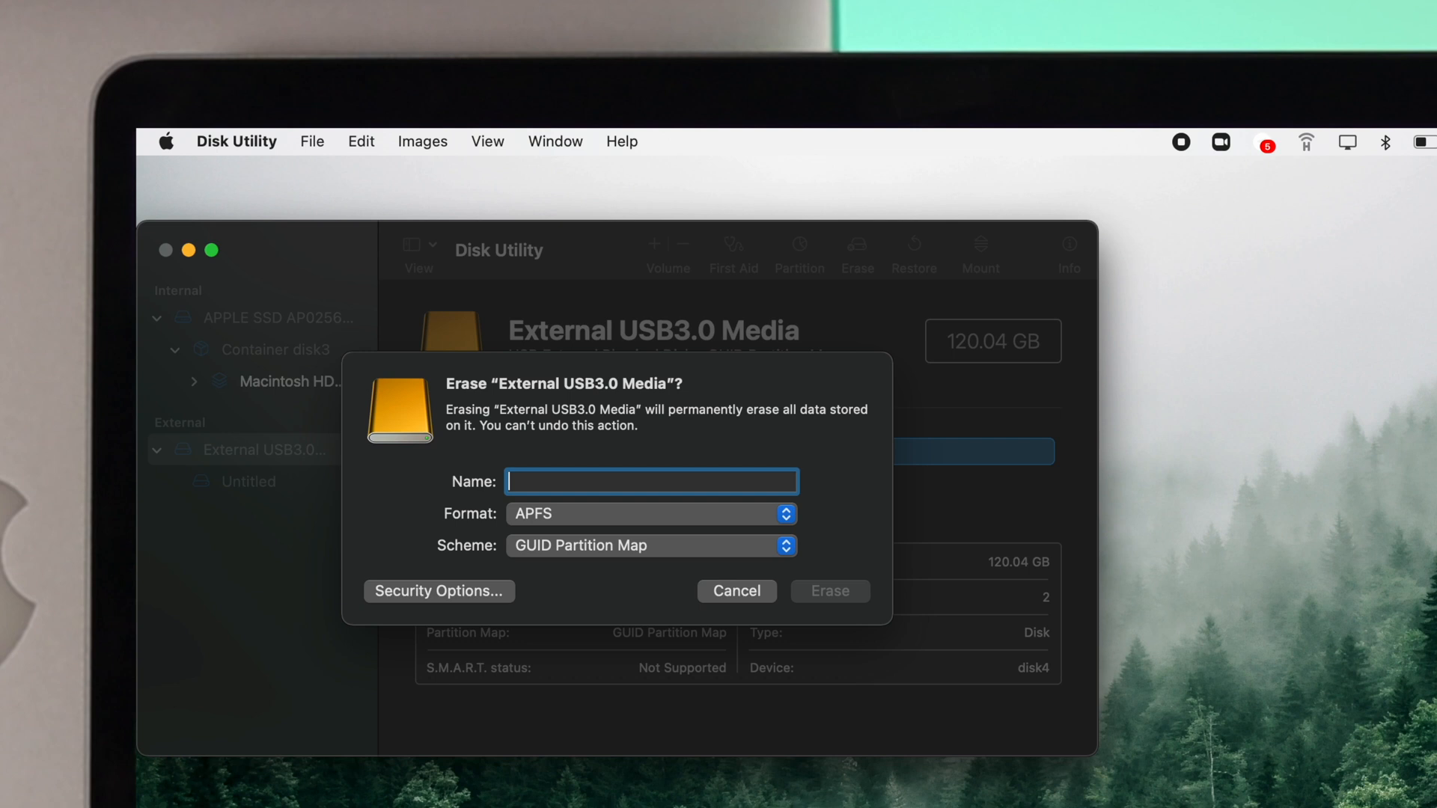
type("fi")
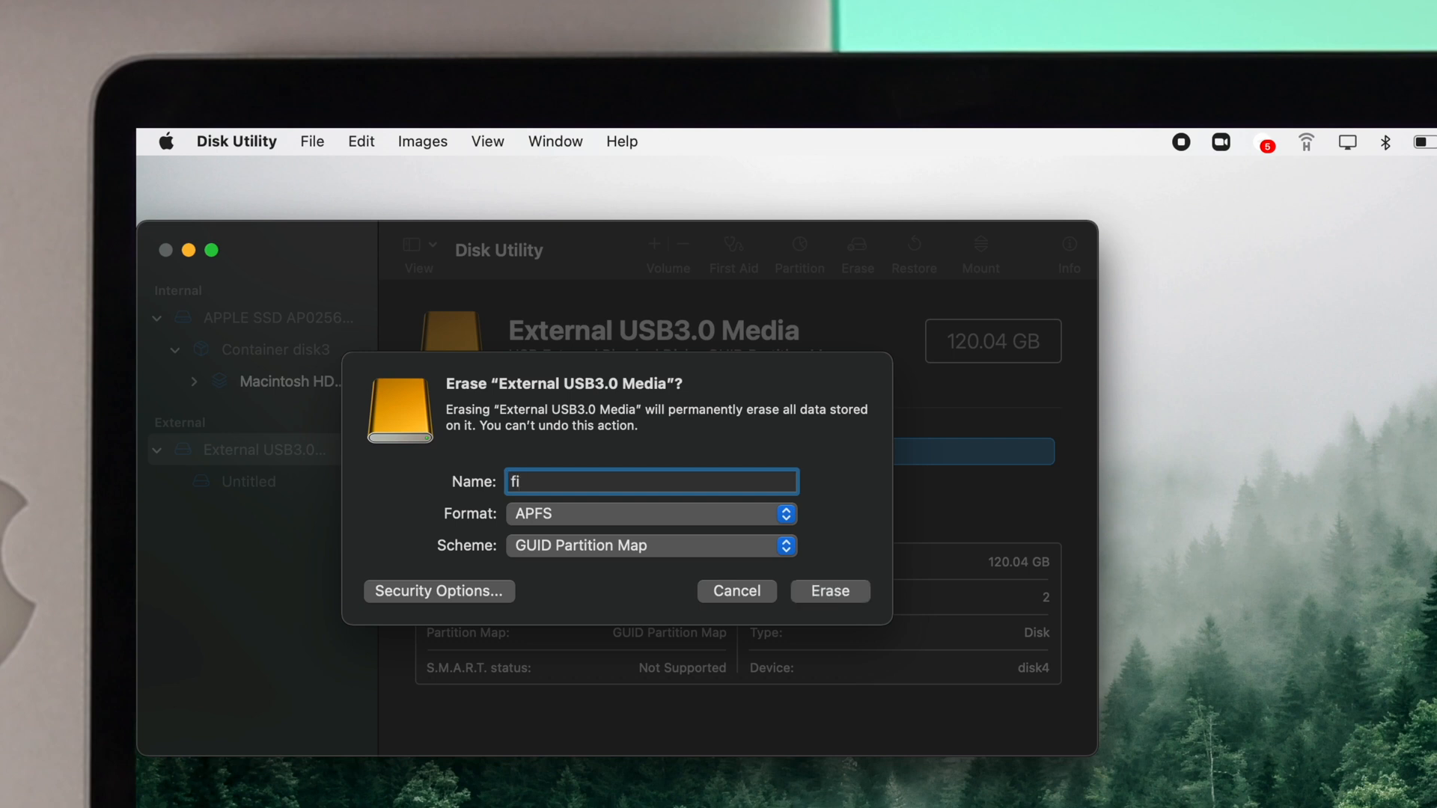
type("x36")
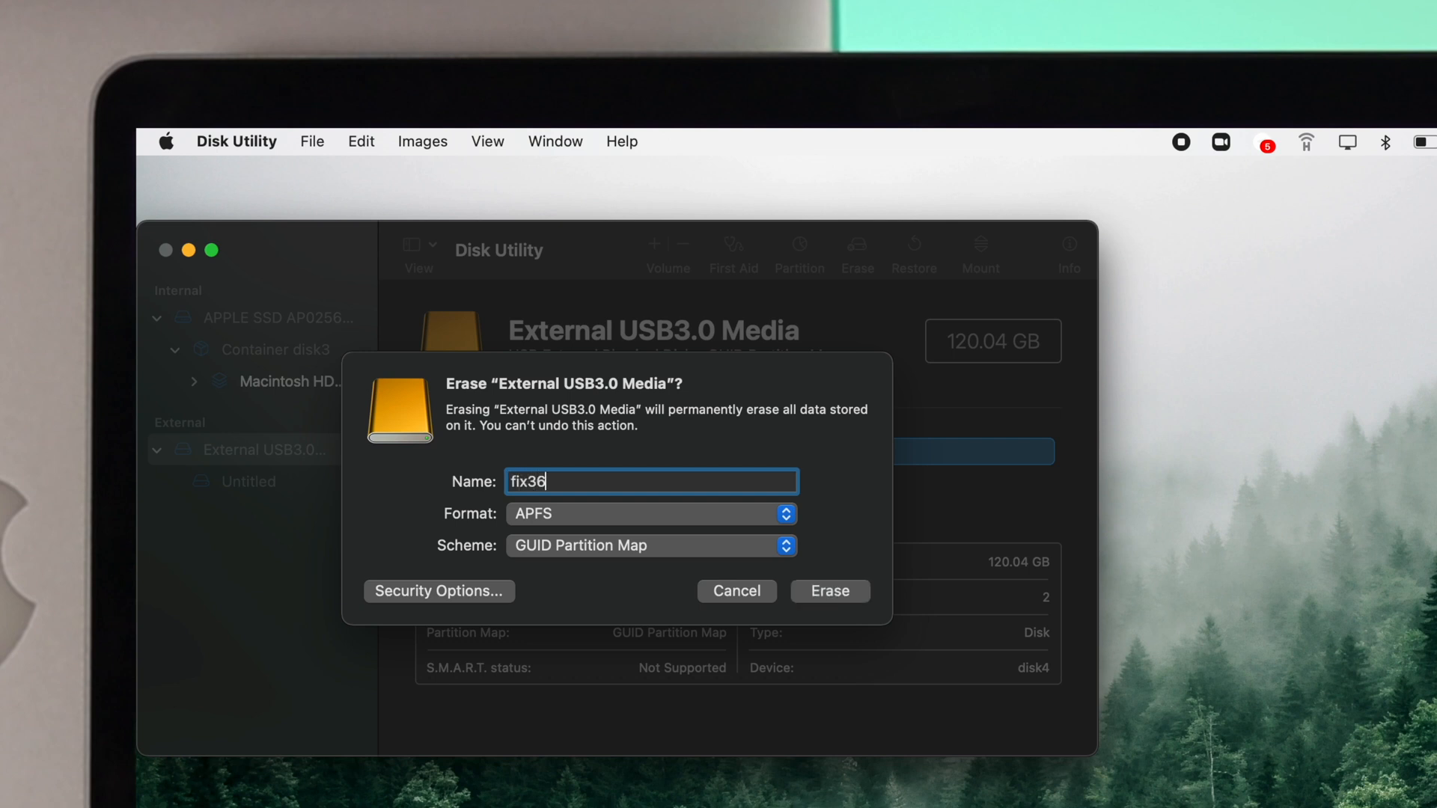
type("9")
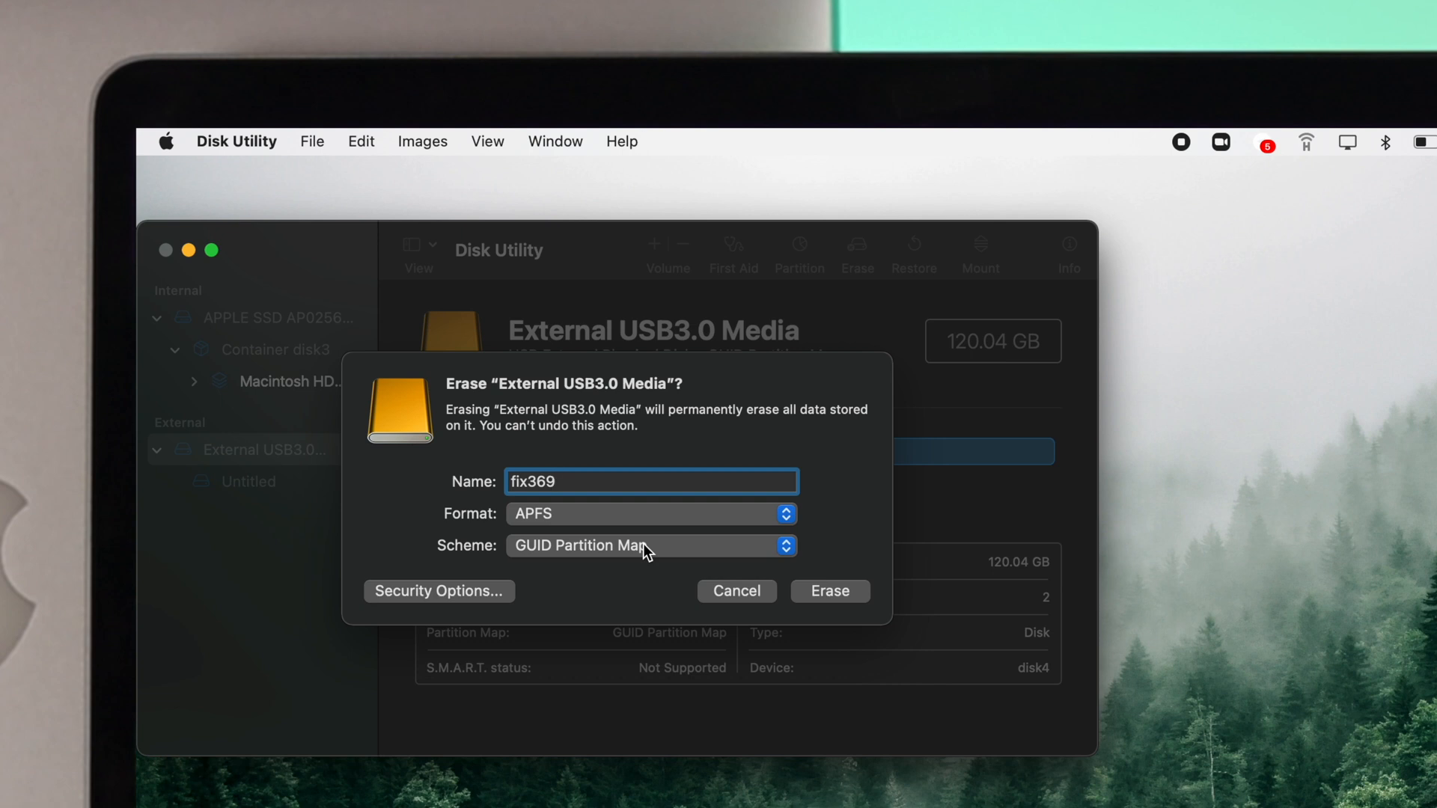
mouse_move(654, 521)
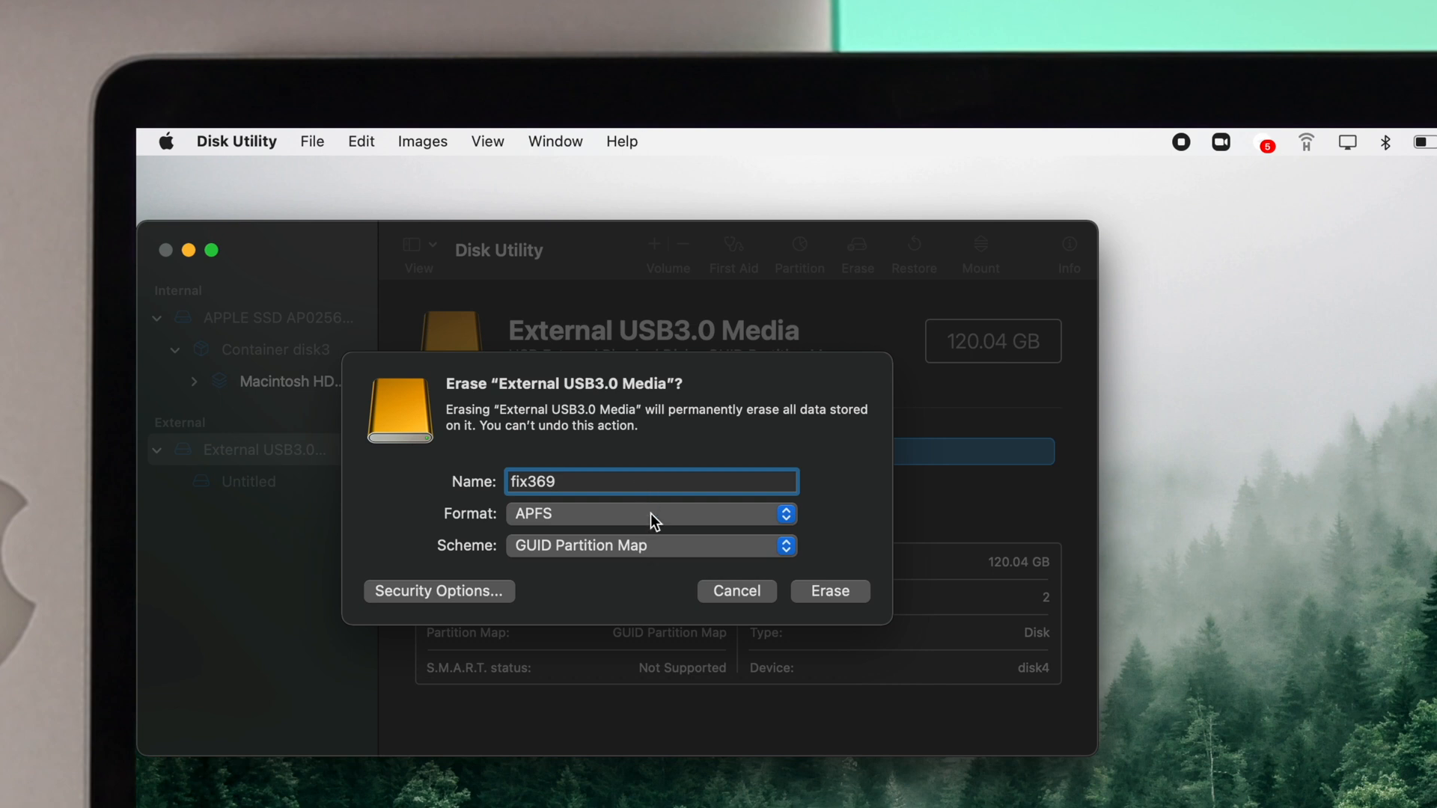
- Choose ExFAT as the format and erase the disk
left_click(649, 513)
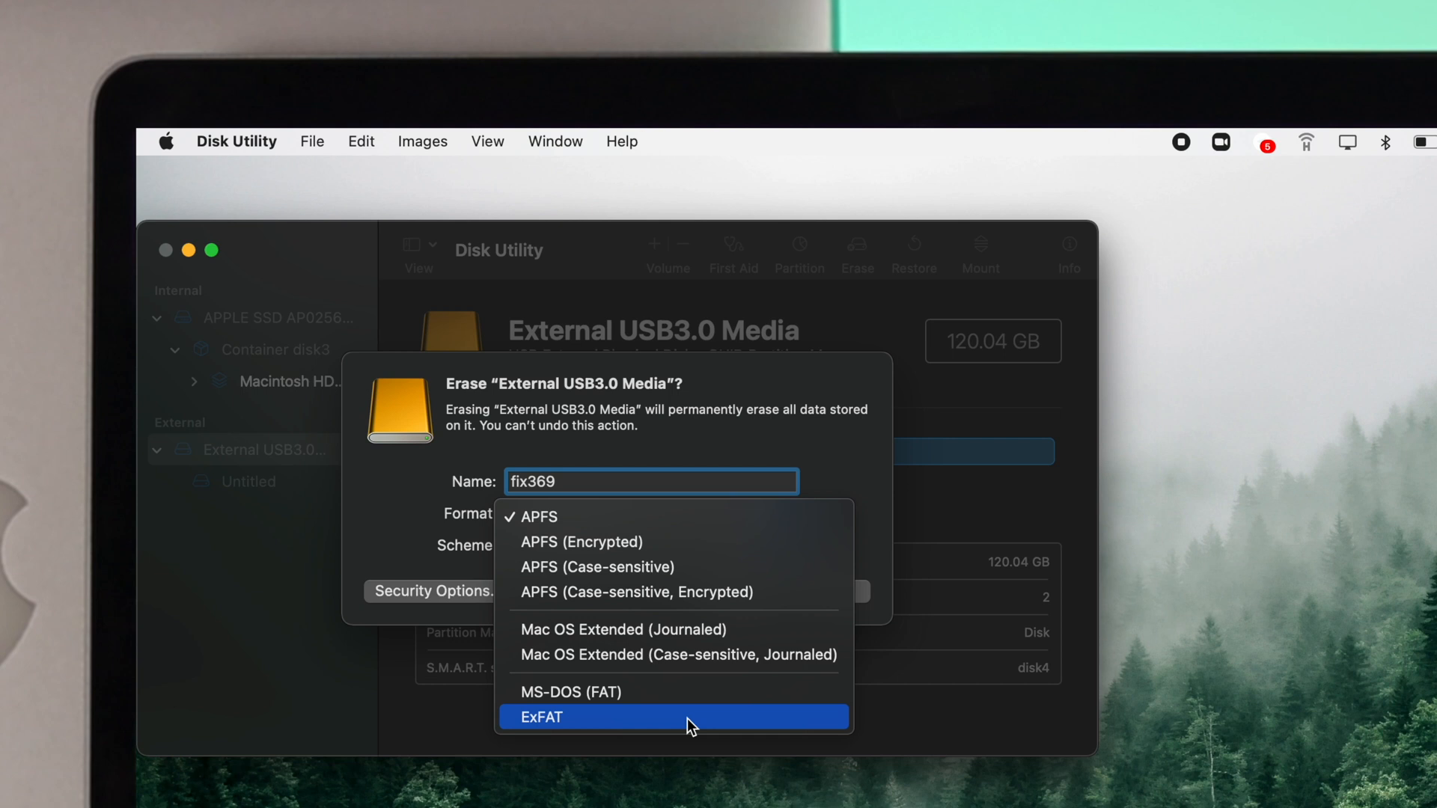
left_click(540, 717)
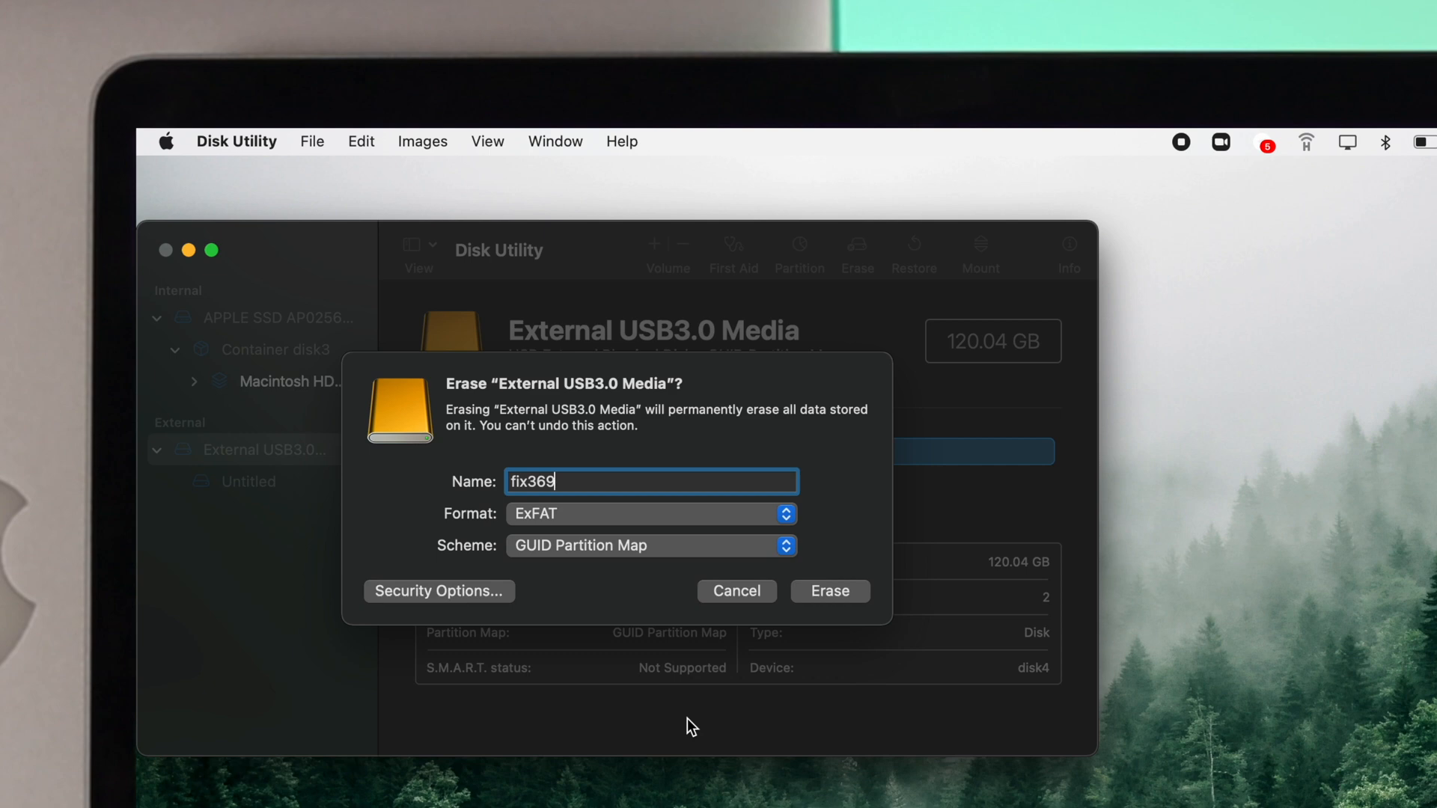
mouse_move(826, 594)
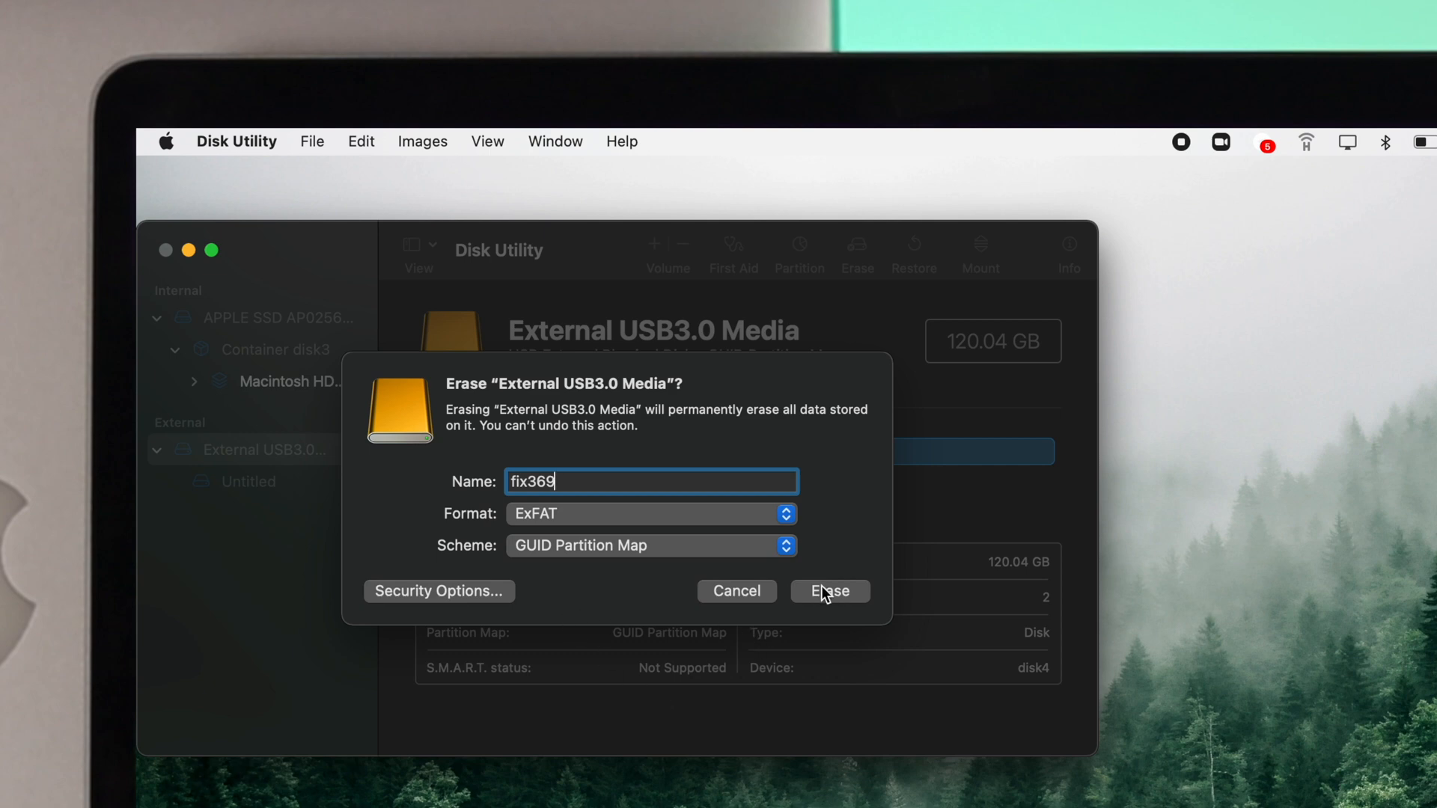
left_click(828, 591)
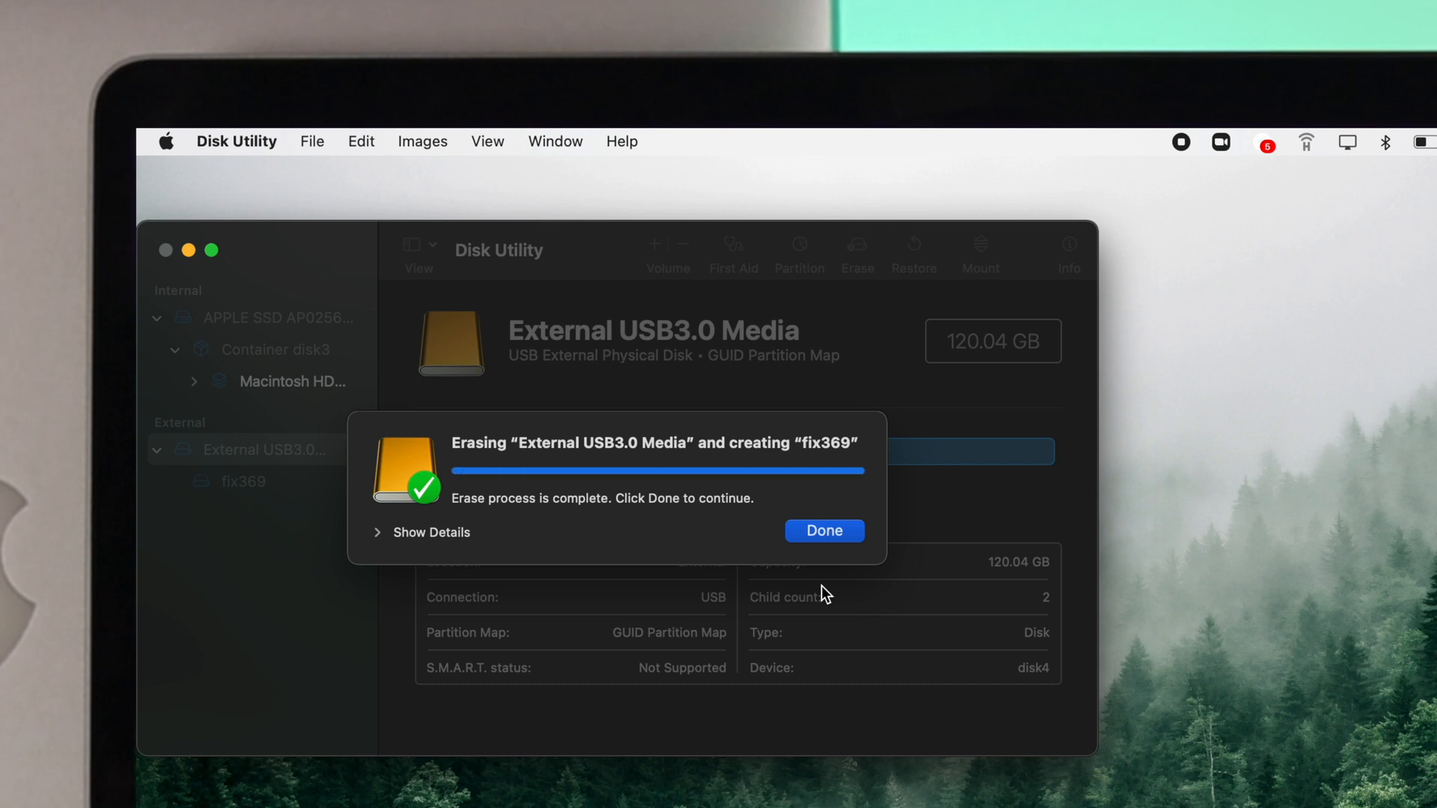
mouse_move(421, 487)
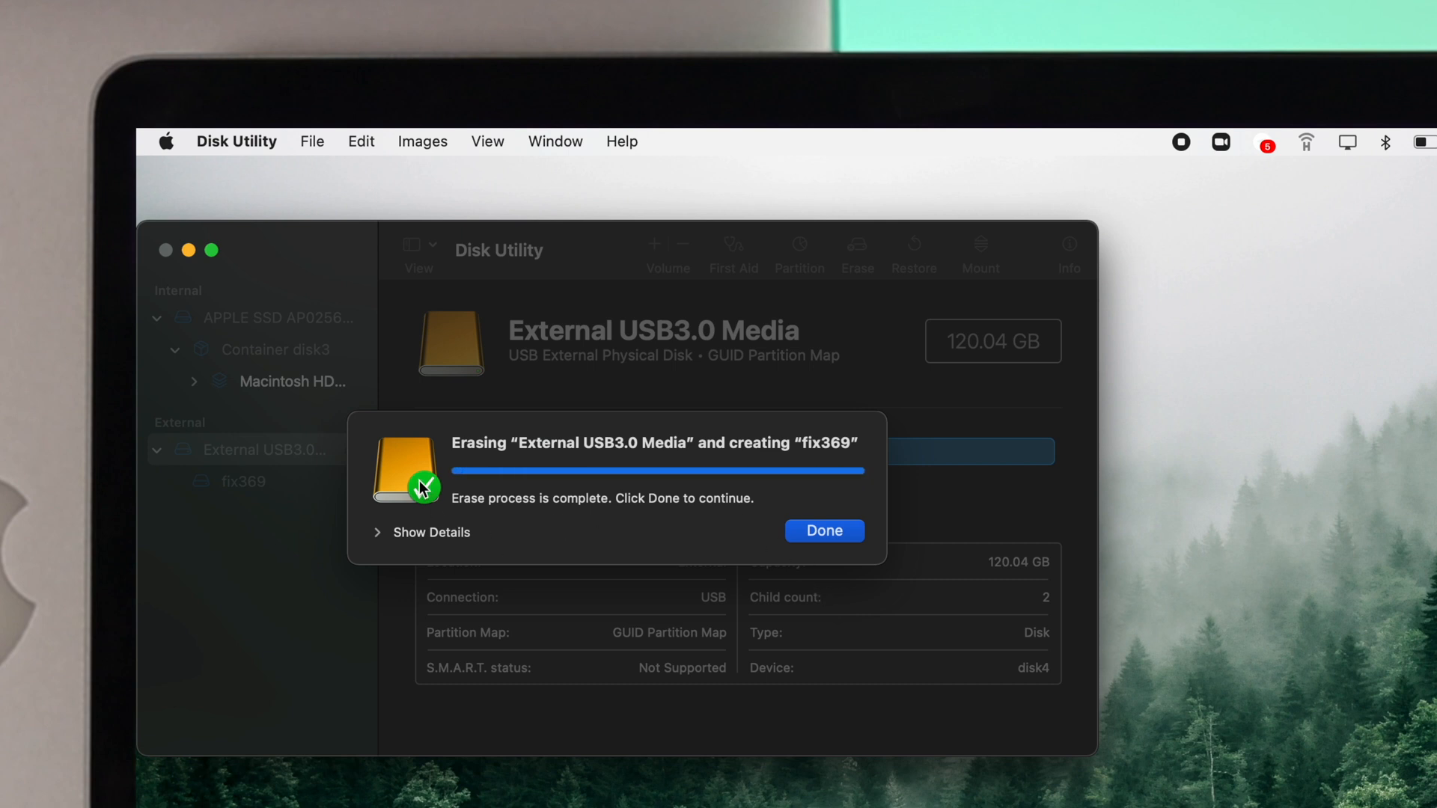
mouse_move(834, 531)
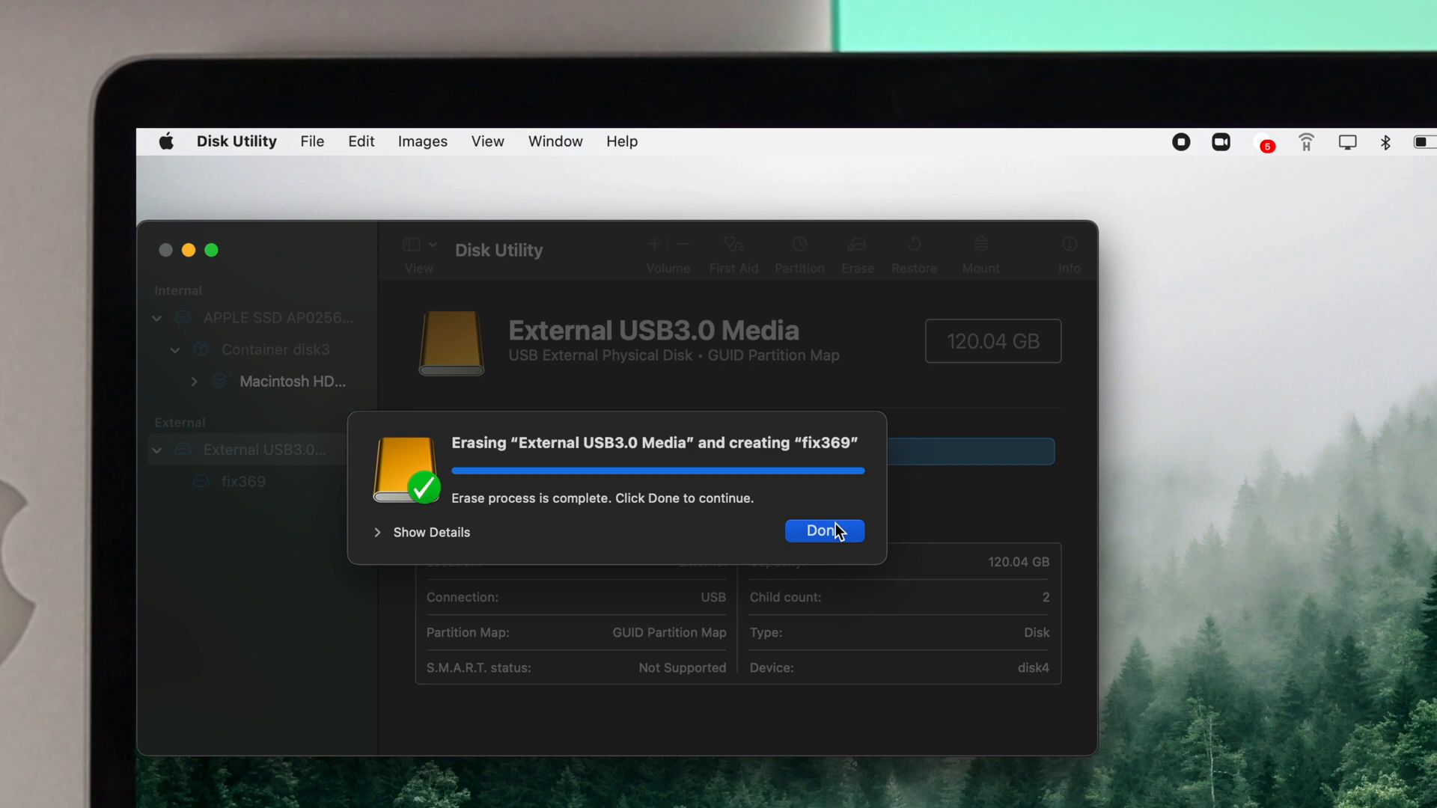
- Dismiss the finished erase notice so the fix369 drive shows on the desktop
left_click(822, 530)
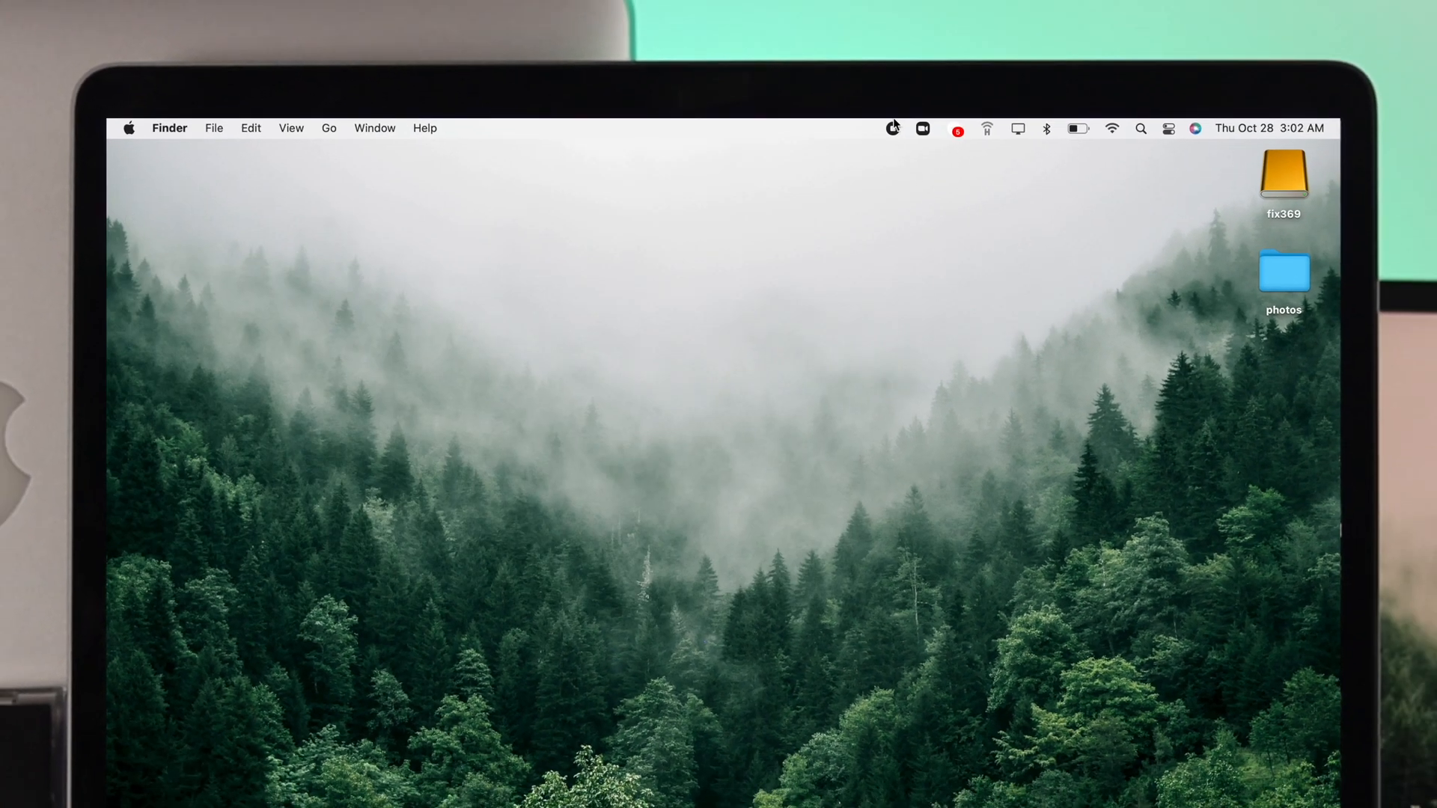
double_click(1281, 175)
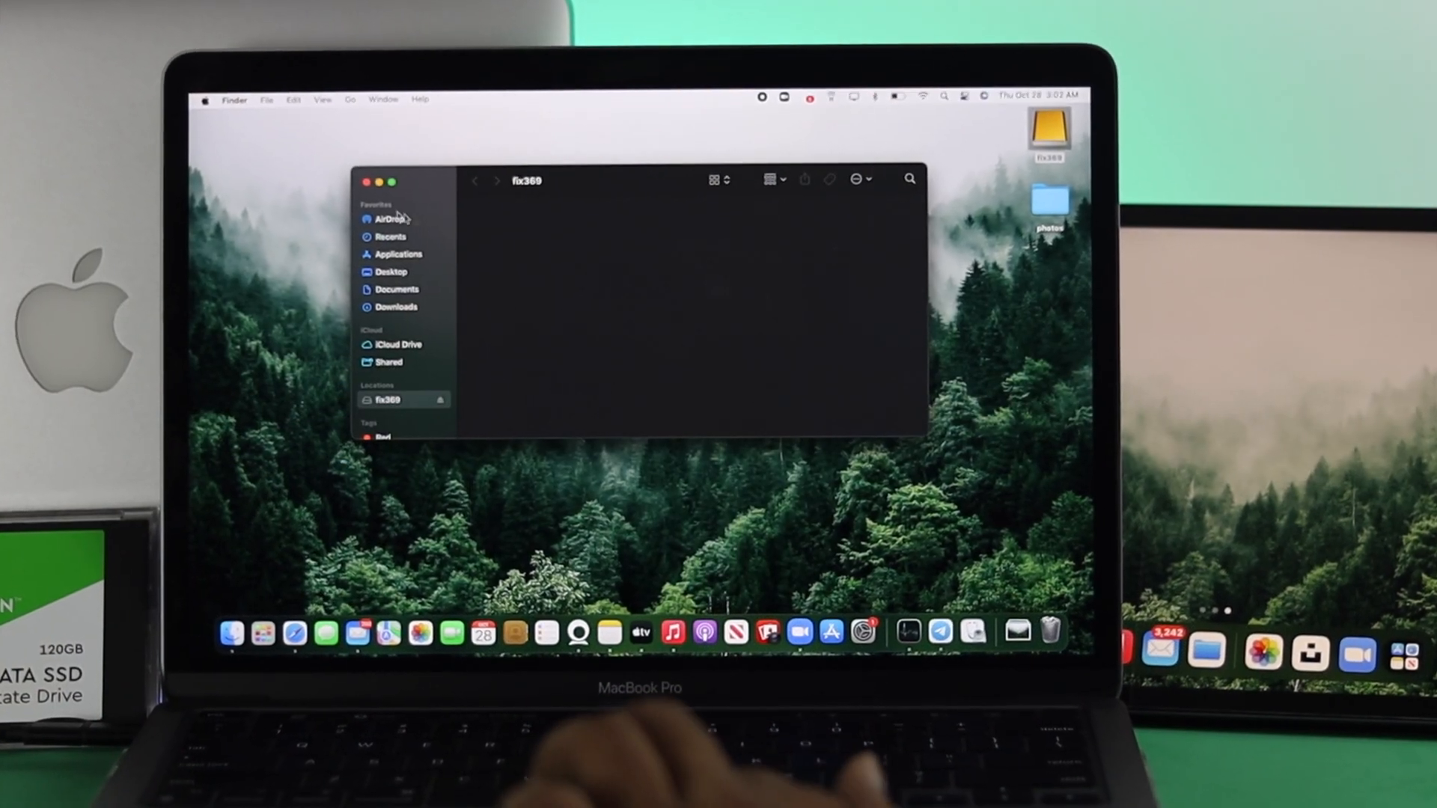
left_click(366, 181)
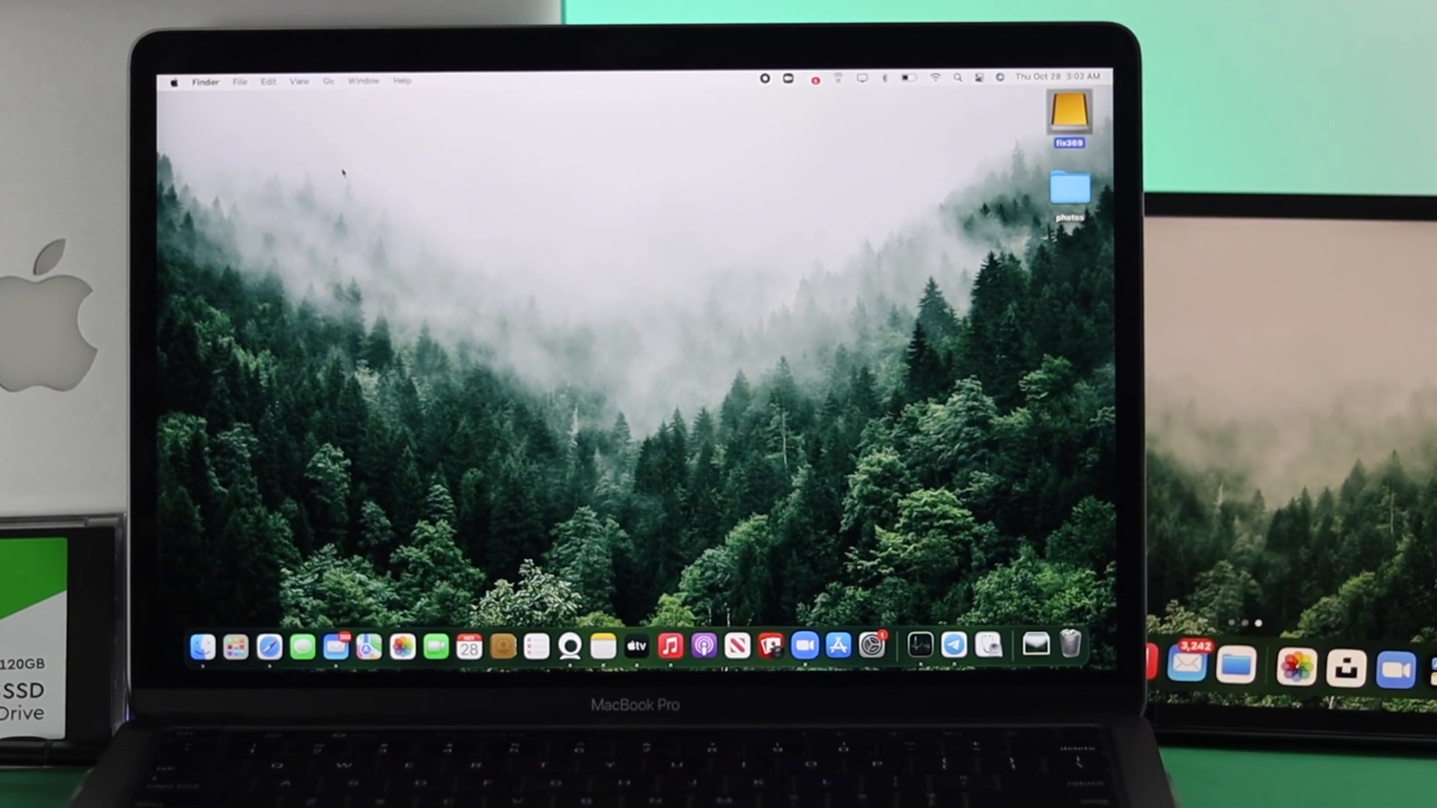